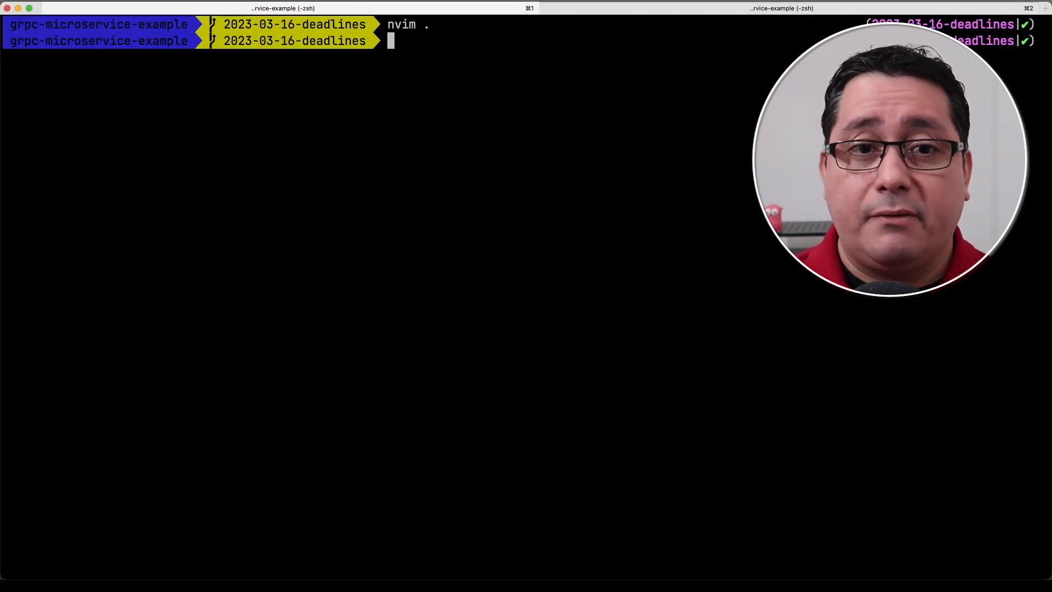
Step: Regenerate the gRPC code with buf generate, then browse Neovim to the generated Ruby user service file
text(buf generate)
text(nvim .)
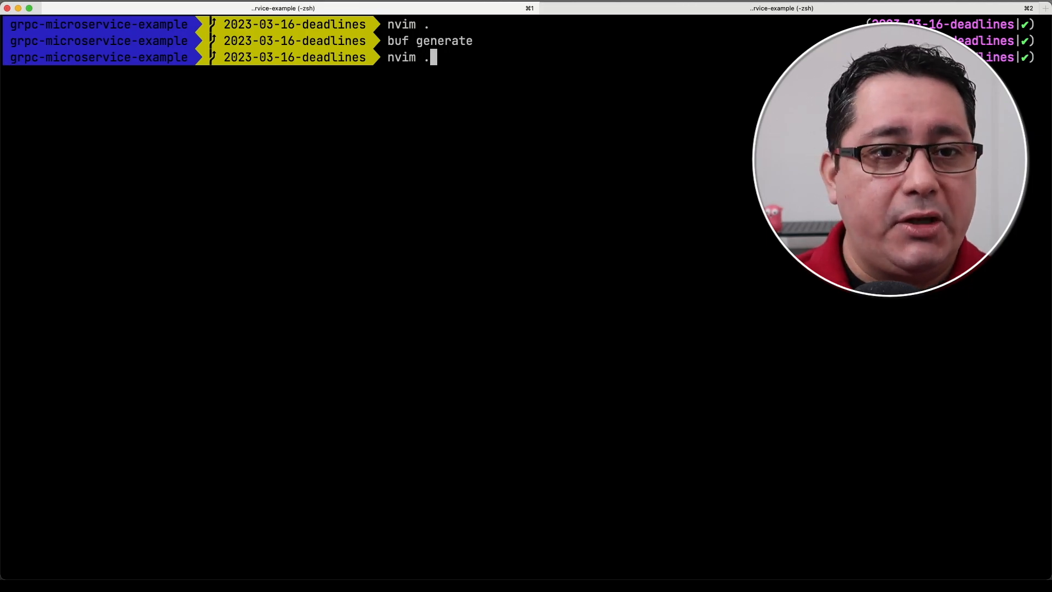
key(Enter)
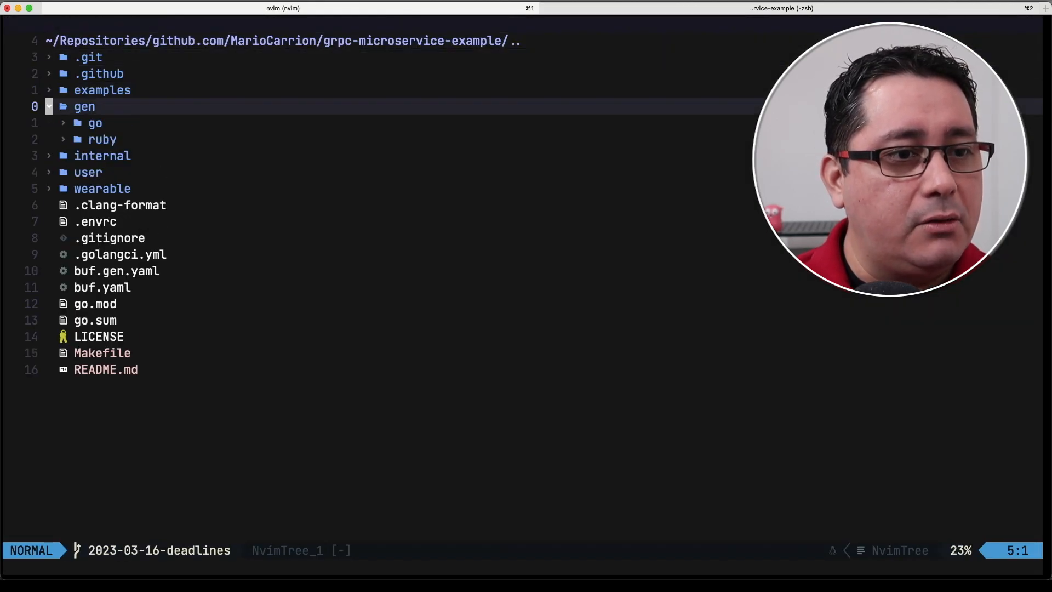
click(102, 138)
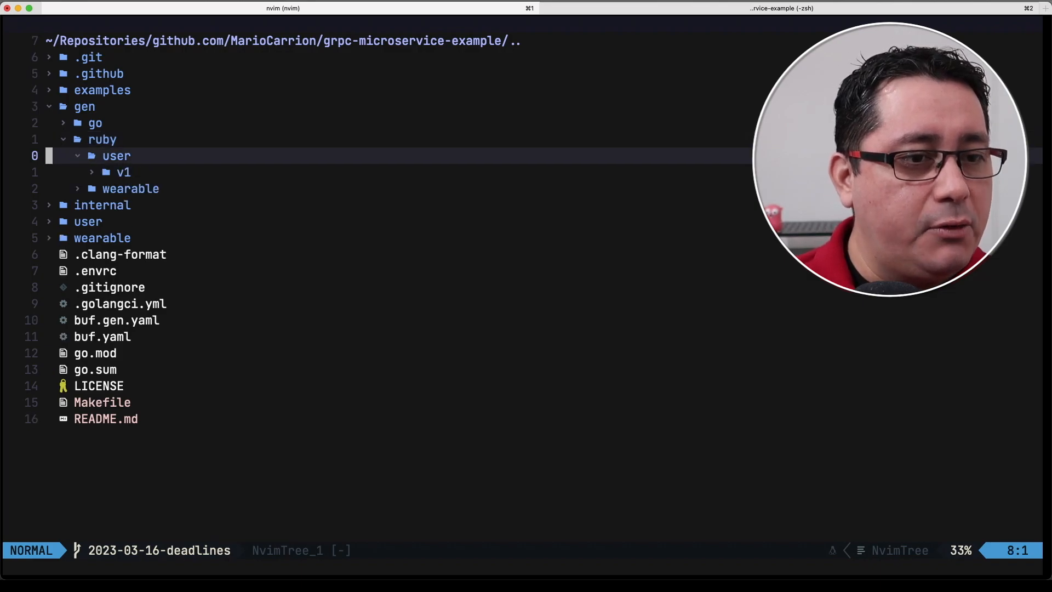
click(123, 172)
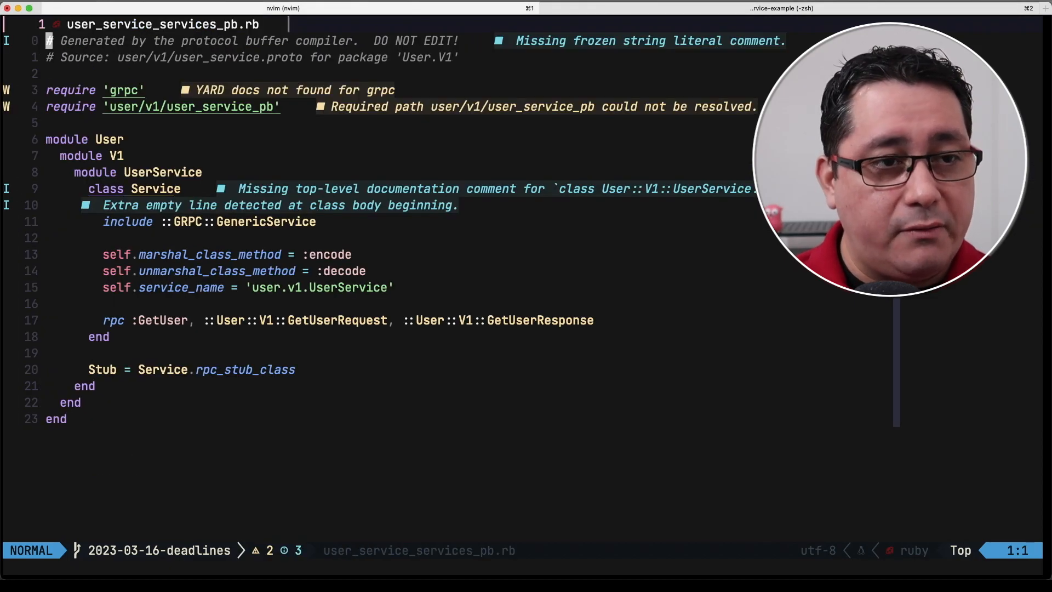
Step: Hide the NvimTree sidebar with :NvimTreeToggle
text(:NvimTreeToggle)
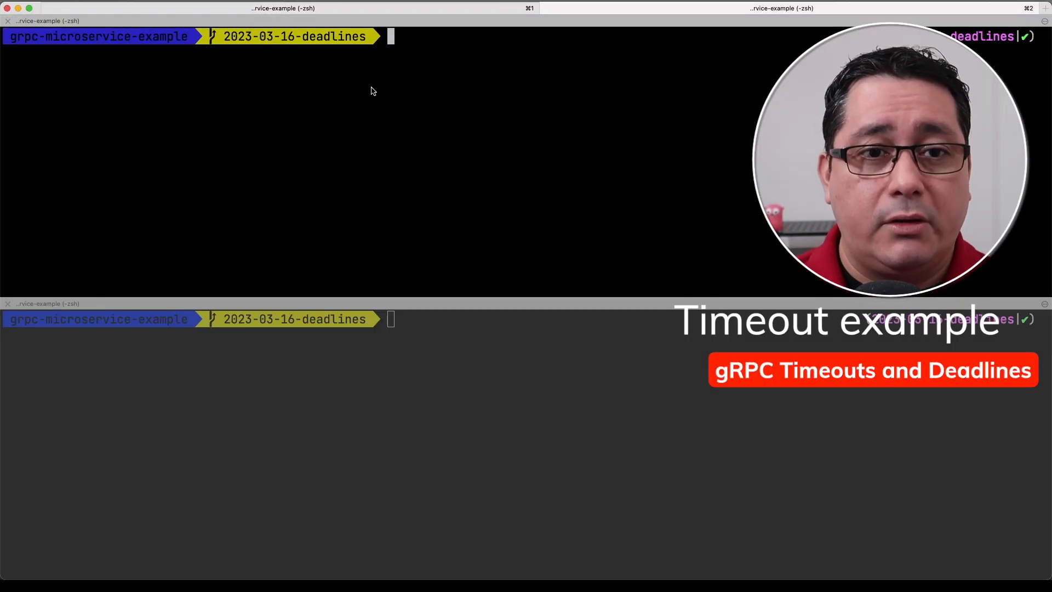
Step: Start the Go gRPC server with go run . from examples/server
text(cd examples/server/)
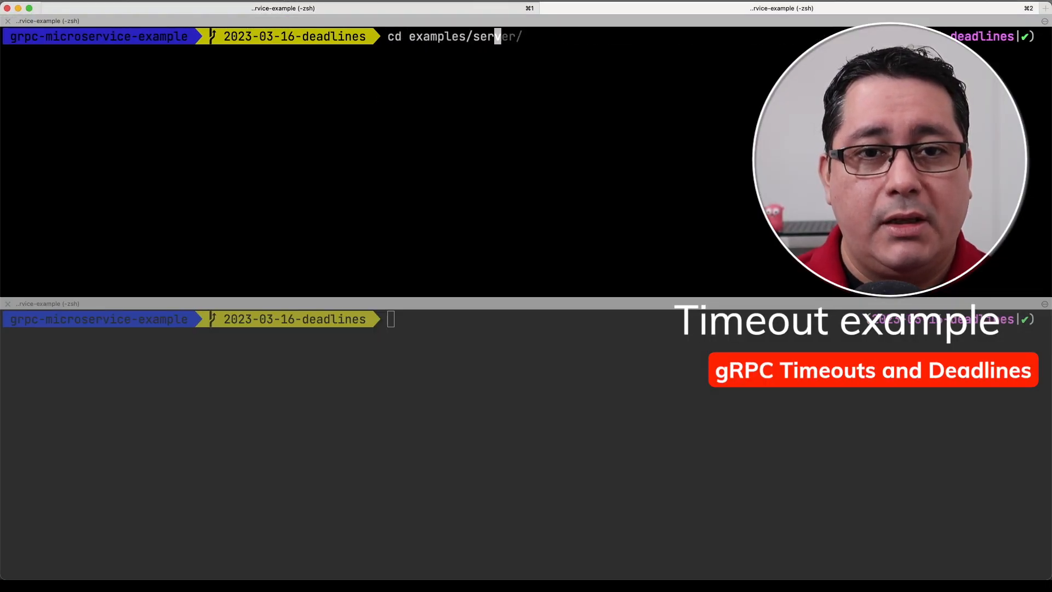
text(go run .)
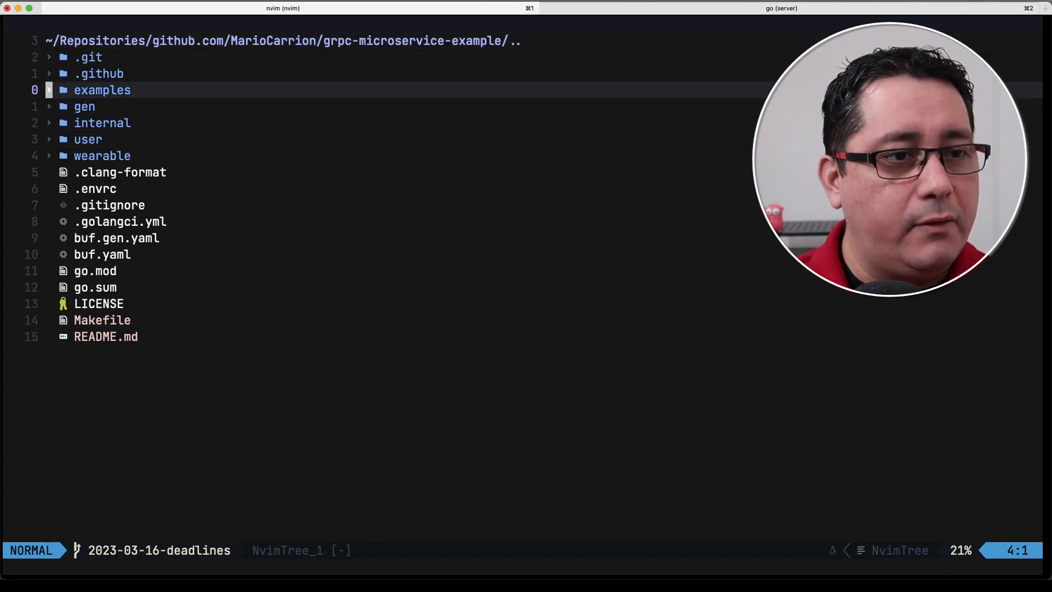
Step: Open the server's main.go from the examples folder and scroll through its GetUser handler
click(102, 90)
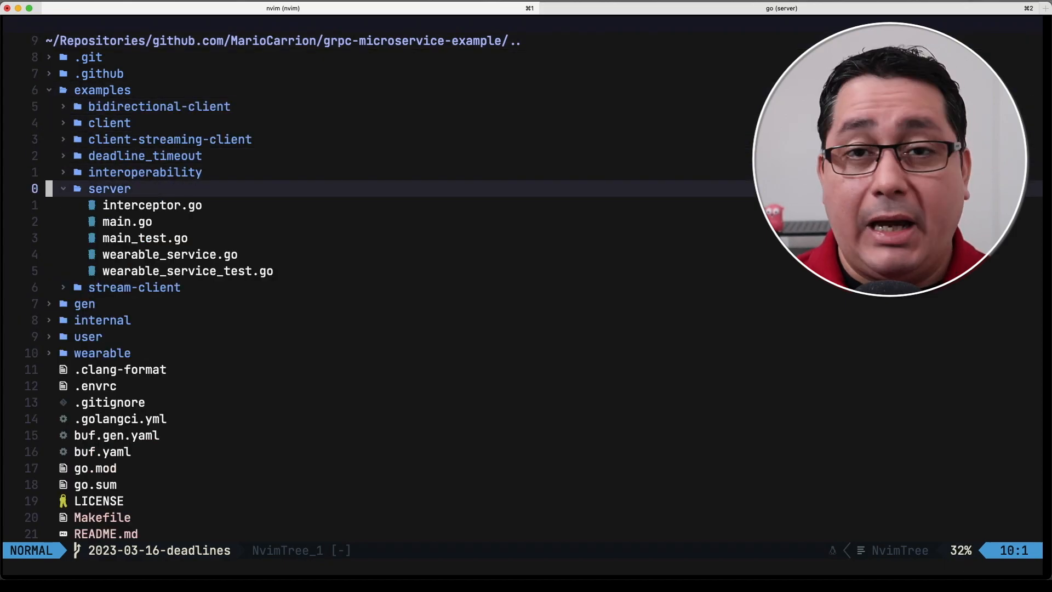
key(j)
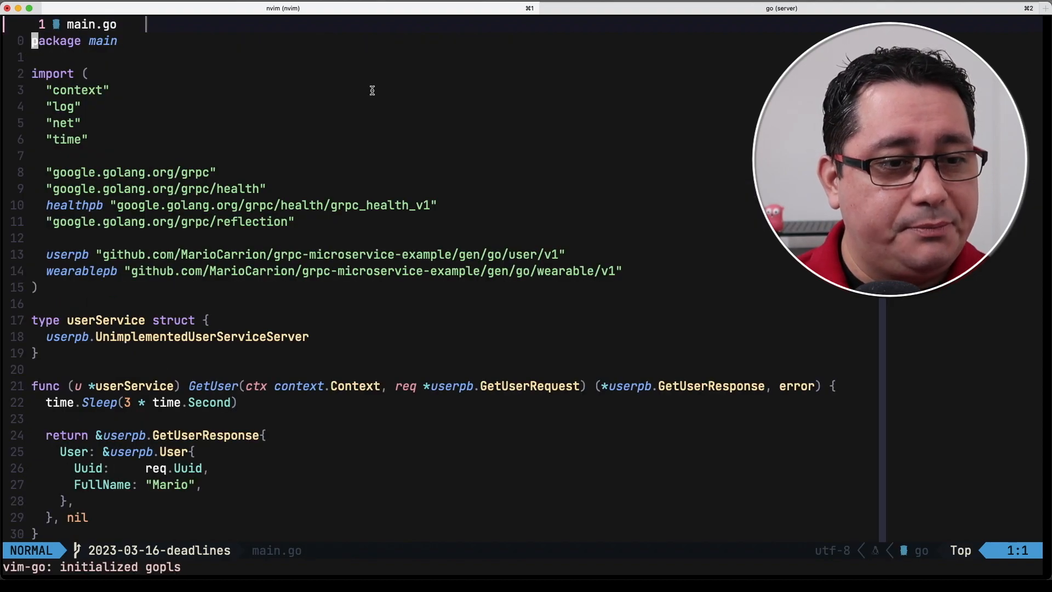
scroll(down, 3)
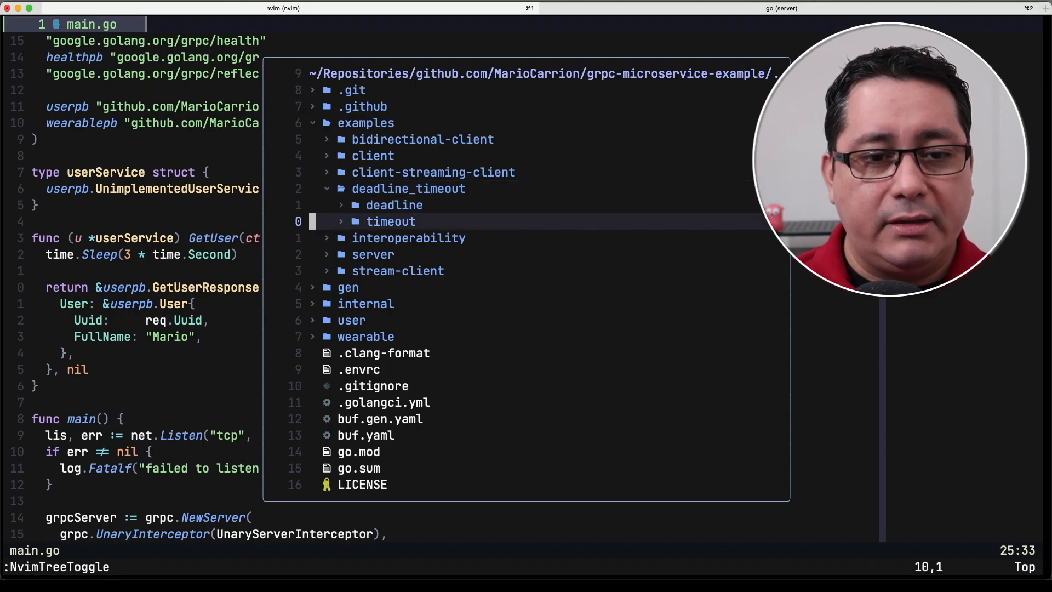
Step: Open the Ruby timeout client's main.rb, then switch to the terminal running the server
click(391, 222)
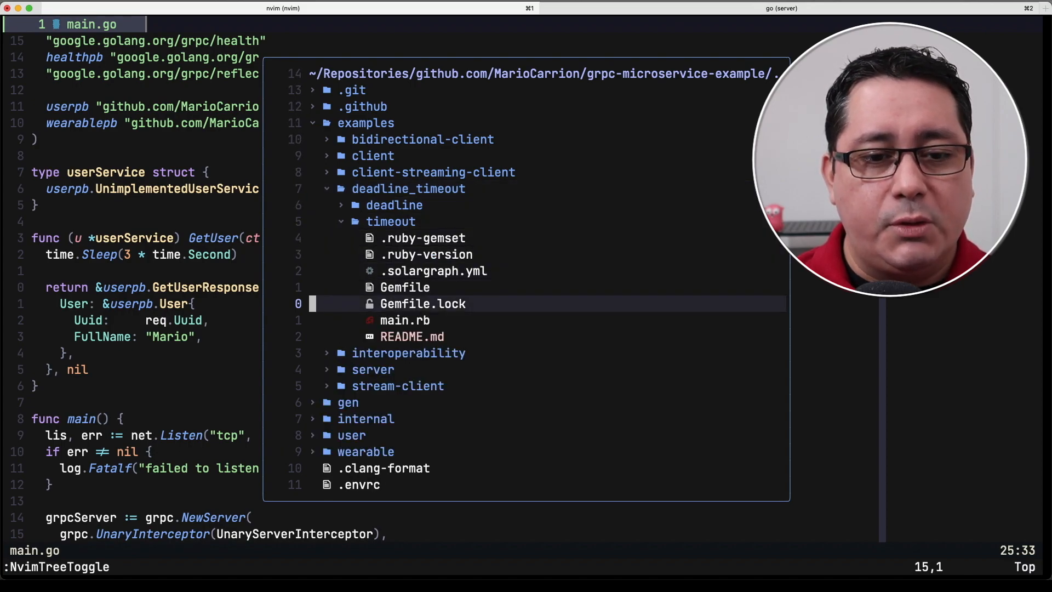
click(404, 320)
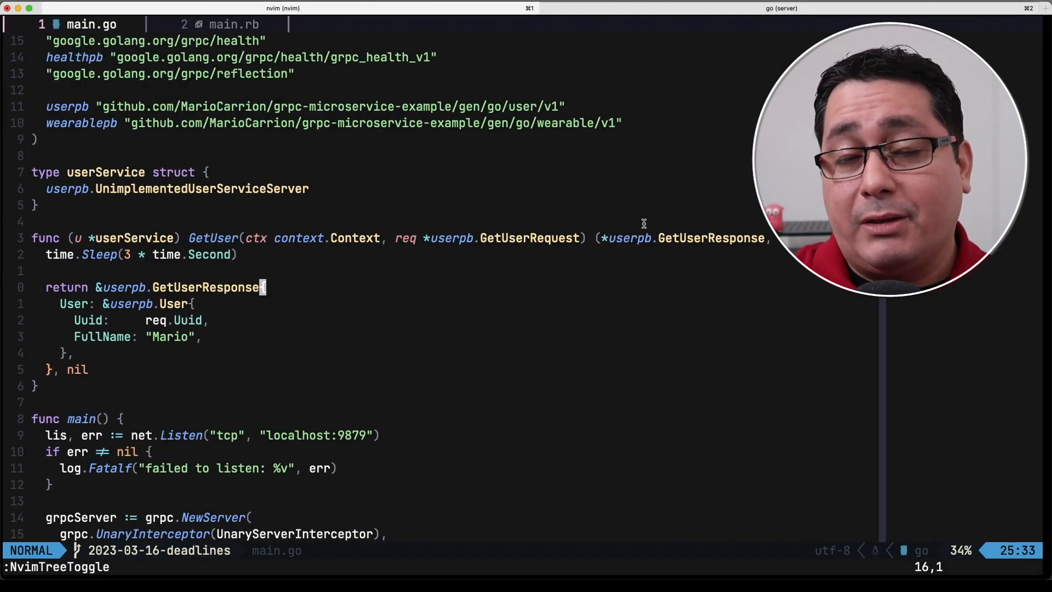
click(234, 24)
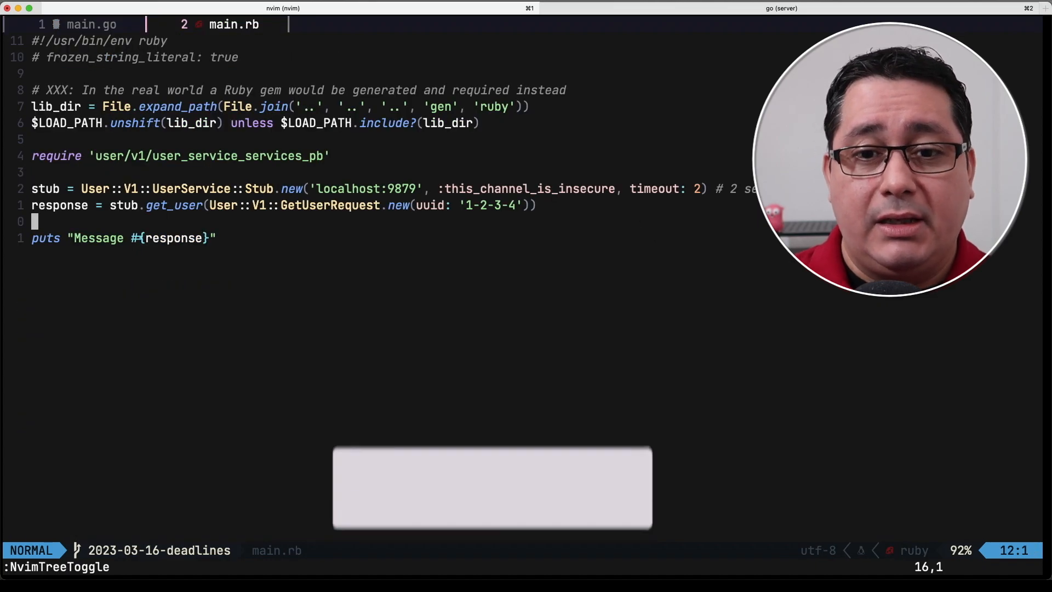
click(780, 9)
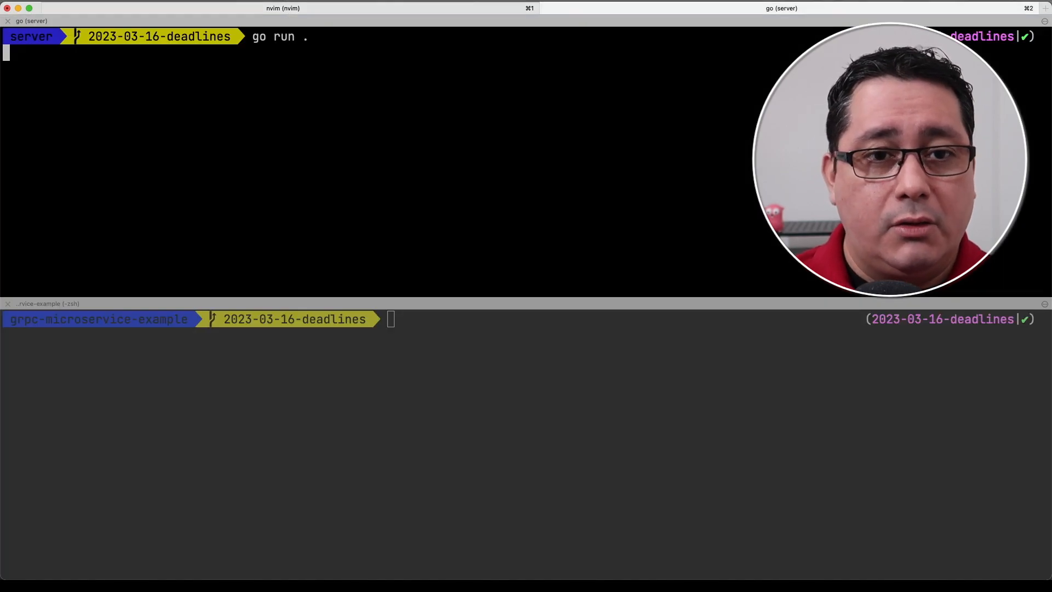
Step: Run the Ruby timeout client from examples/deadlines/ruby against the server, then interrupt with Ctrl+C
text(cd examples/deadlines/ruby)
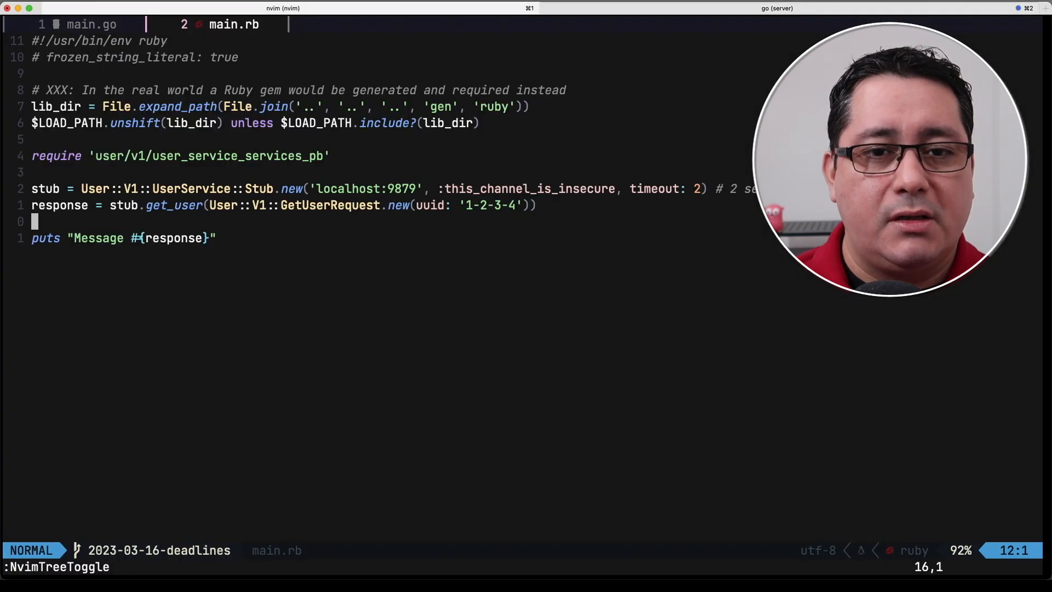
click(92, 24)
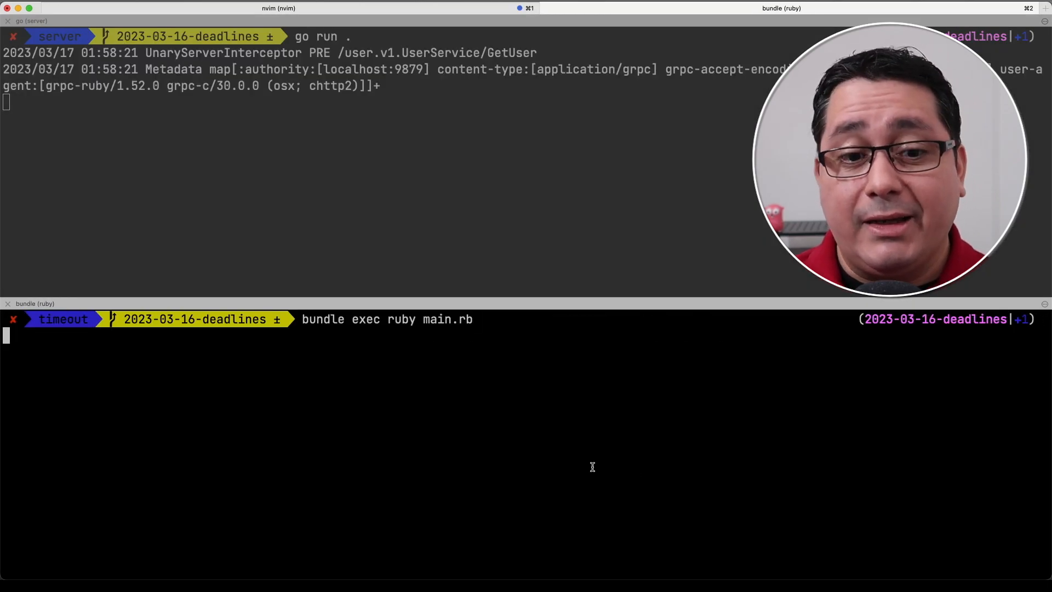
key(enter)
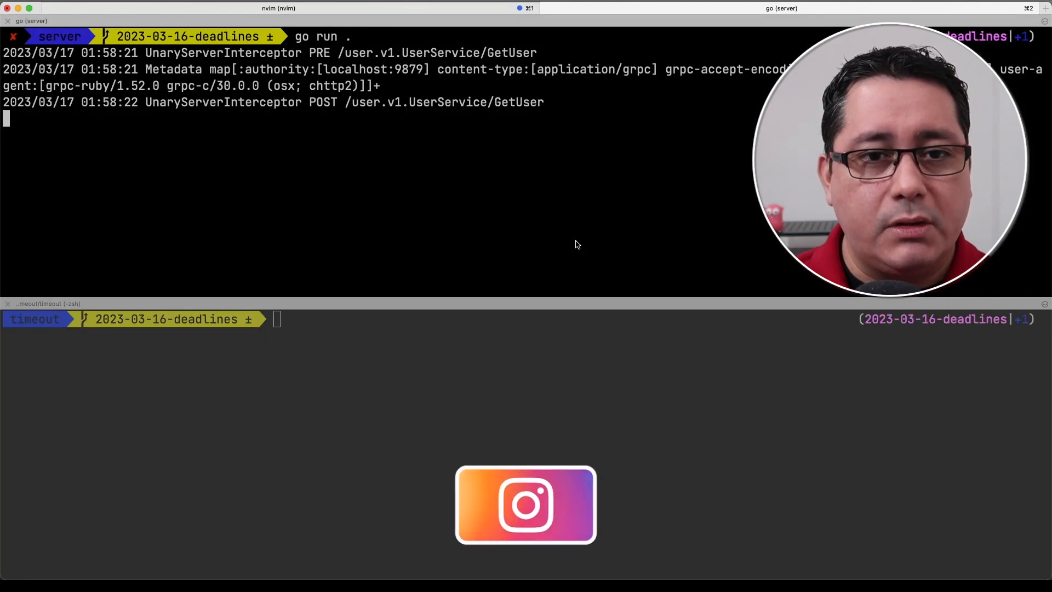
key(ctrl+c)
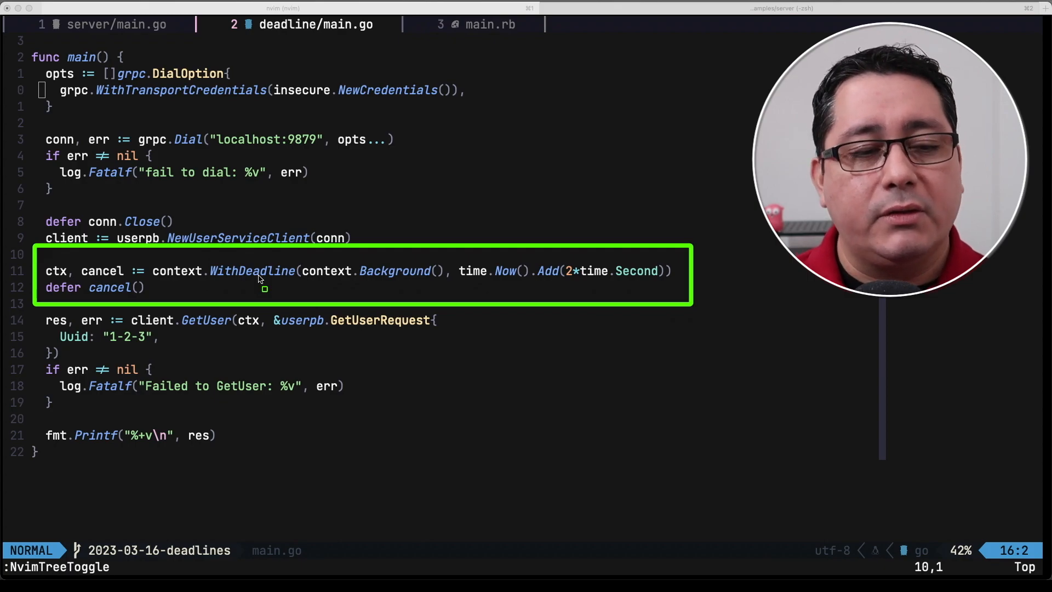
mouse_move(453, 270)
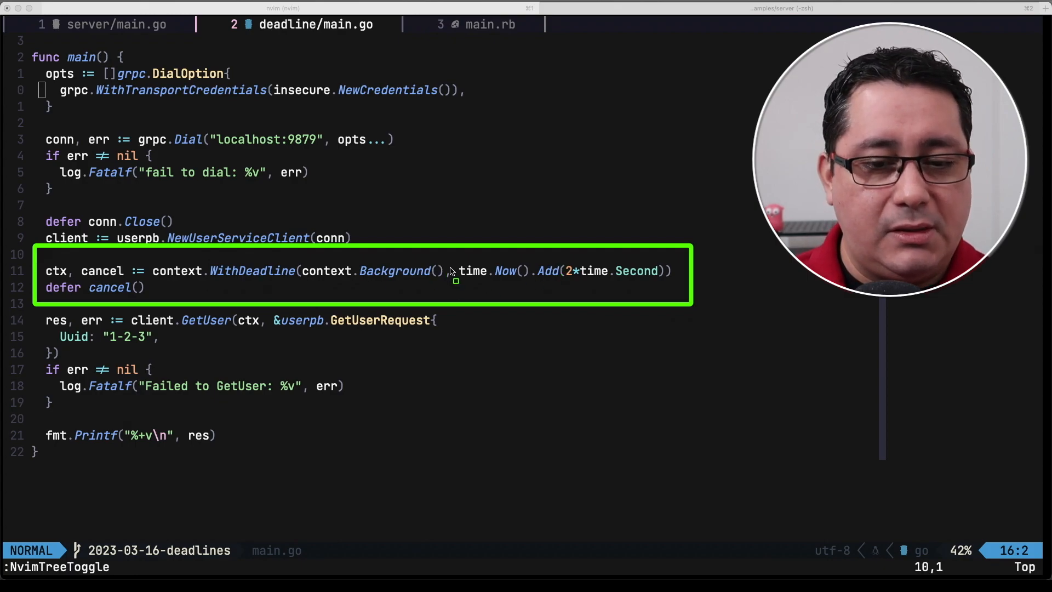
Step: Inspect the deadline client's WithDeadline call, then return to the terminal panes
double_click(566, 272)
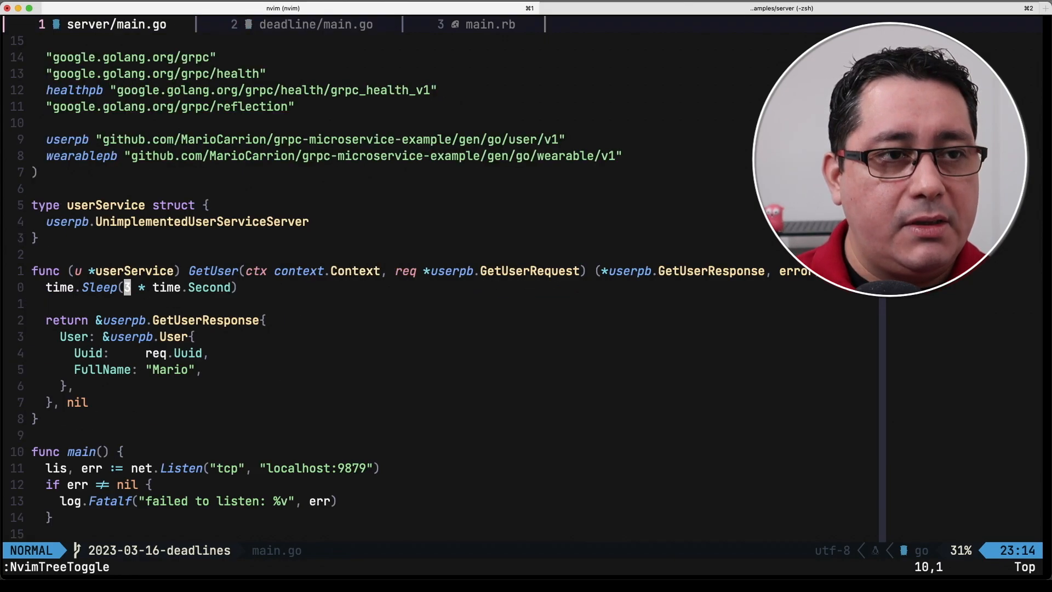
click(316, 24)
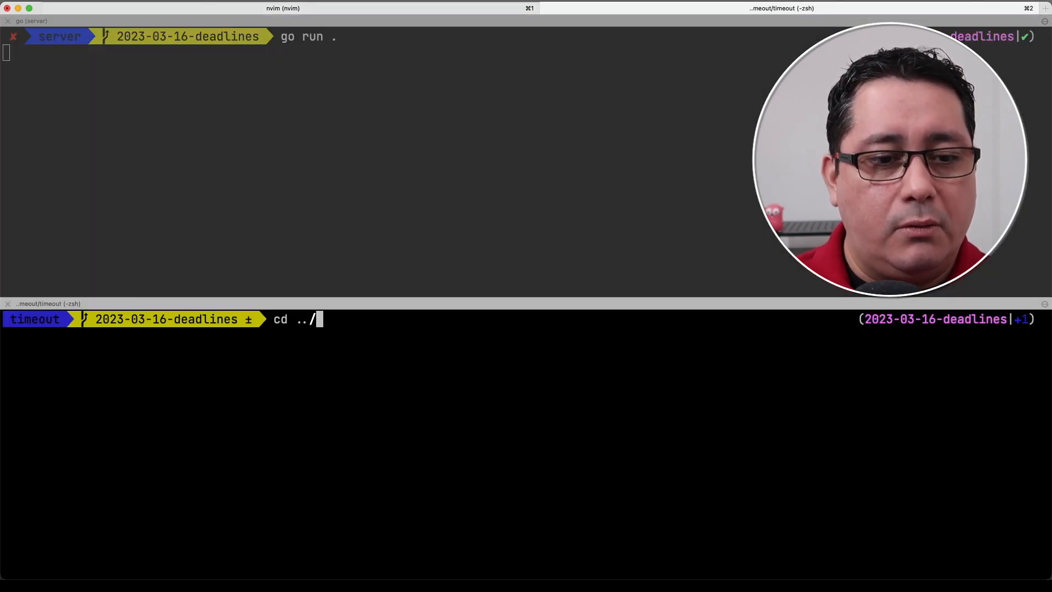
Step: Run the Go deadline client from the deadline folder, printing the user Mario
text(deadline)
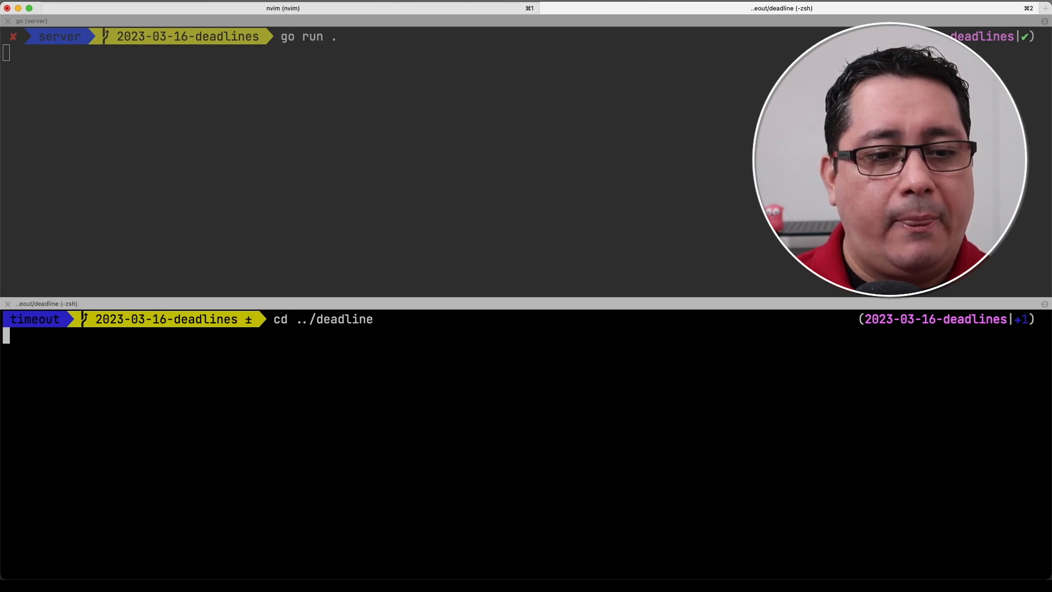
text(go run .)
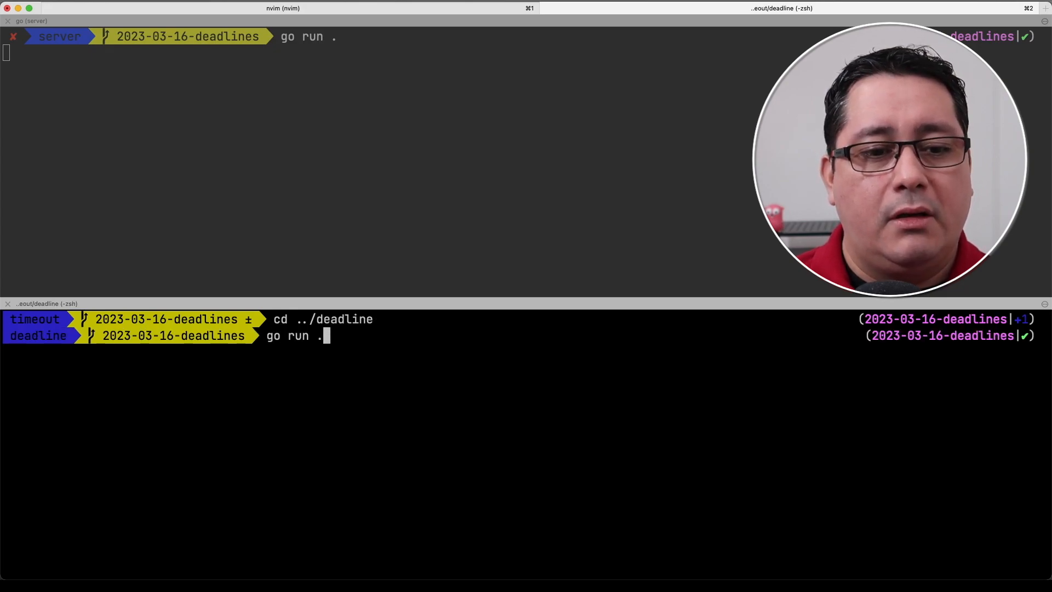
key(enter)
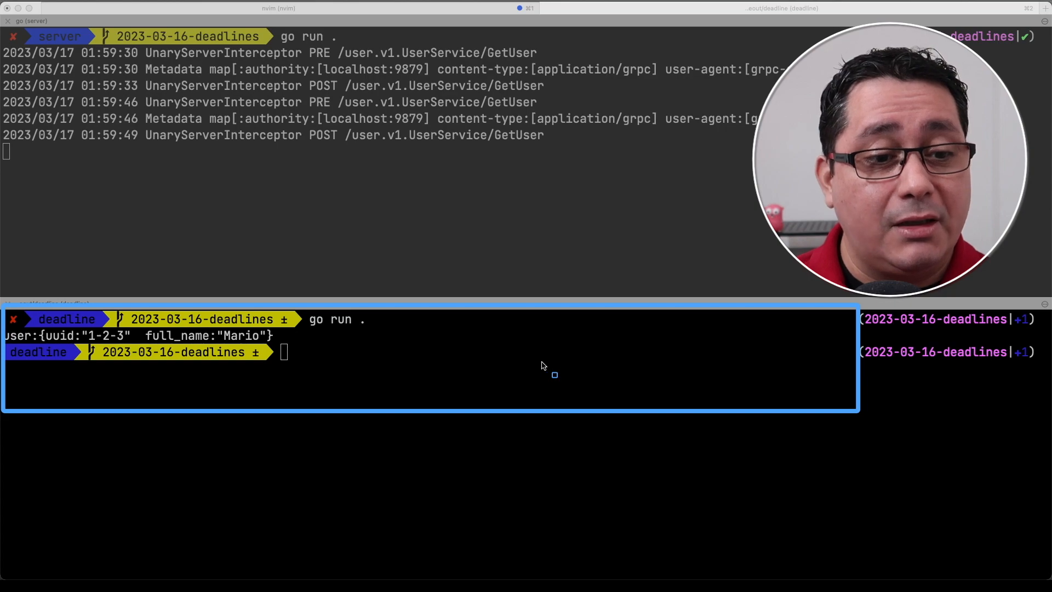
mouse_move(209, 341)
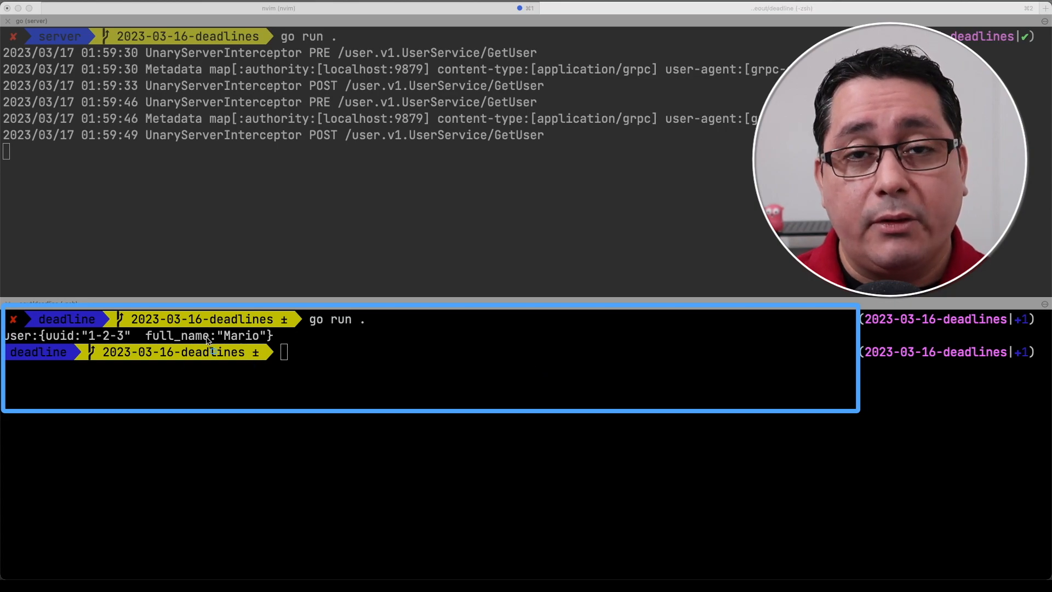